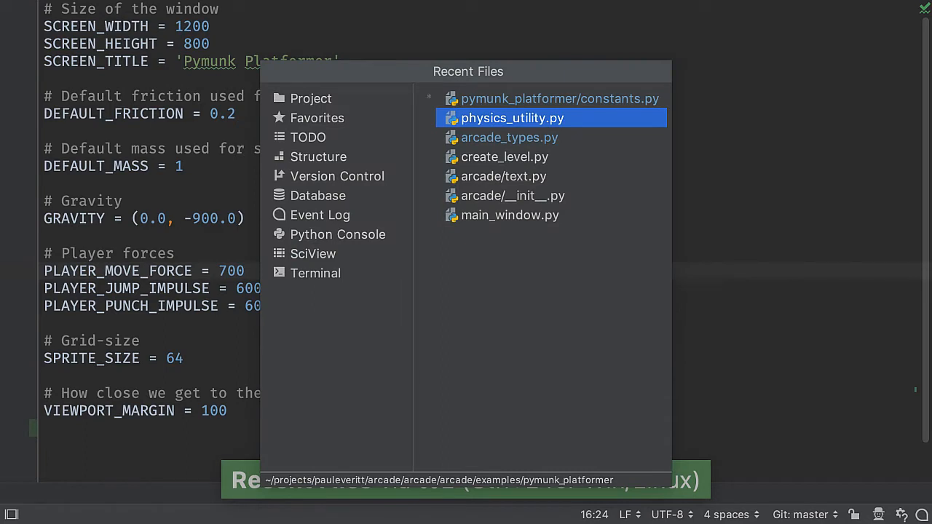
Dismiss the open Recent Files popup after switching to arcade_types.py
{"action": "key", "text": "escape"}
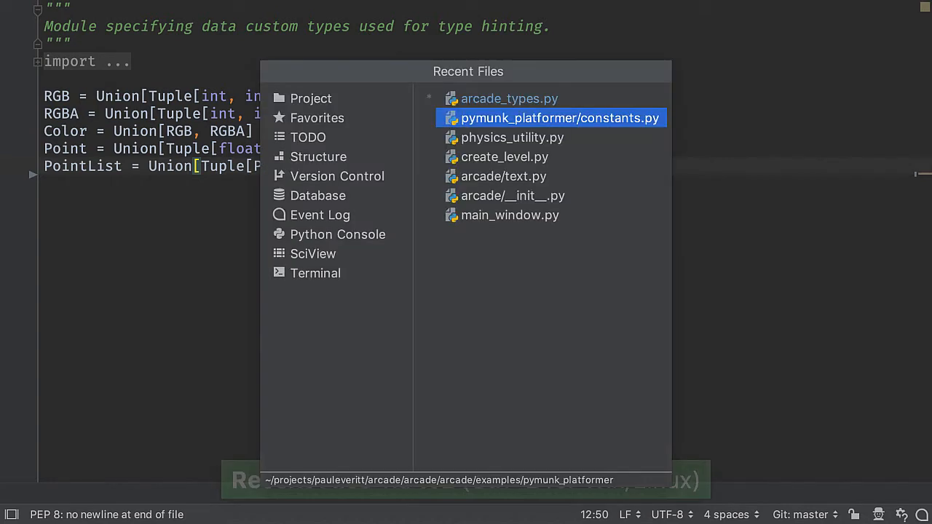
Open physics_utility.py from the Recent Files list
{"action": "left_click", "coordinate": [560, 118]}
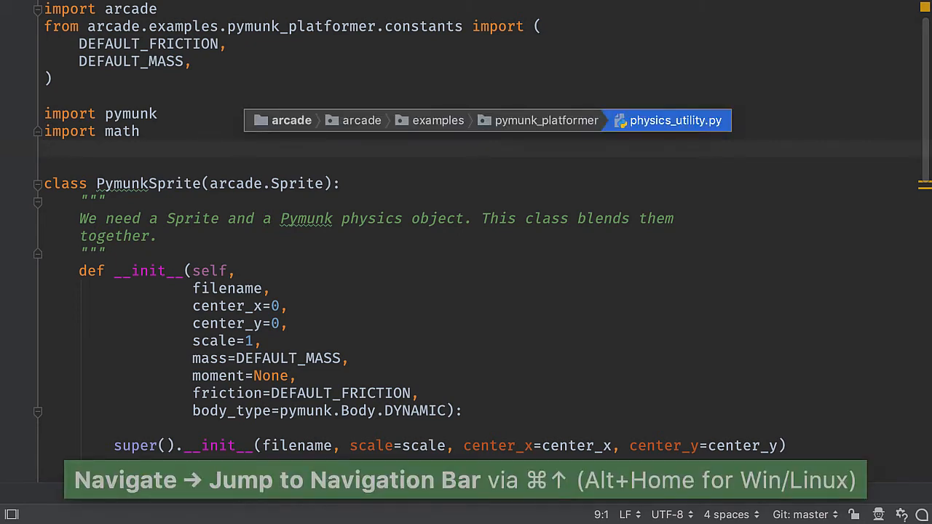
Expand the pymunk_platformer breadcrumb to list its files, including constants.py
{"action": "left_click", "coordinate": [545, 120]}
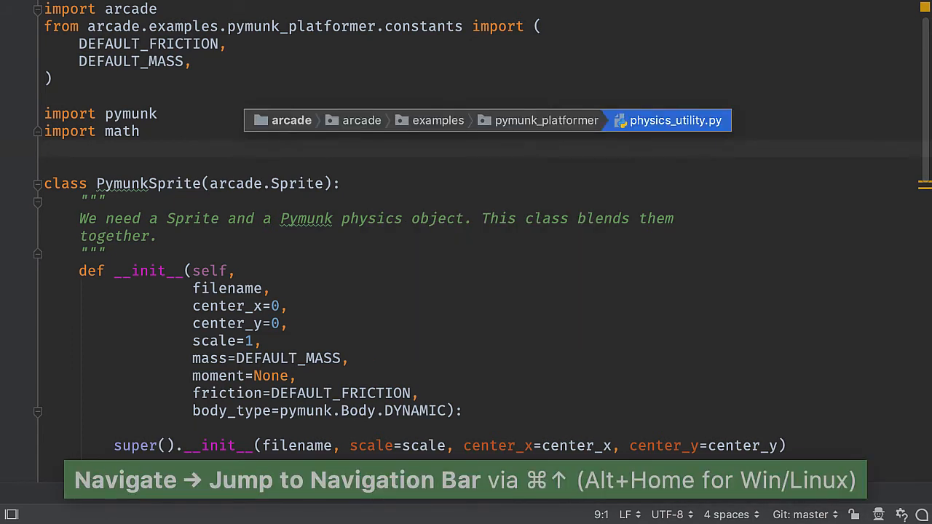
{"action": "left_click", "coordinate": [545, 120]}
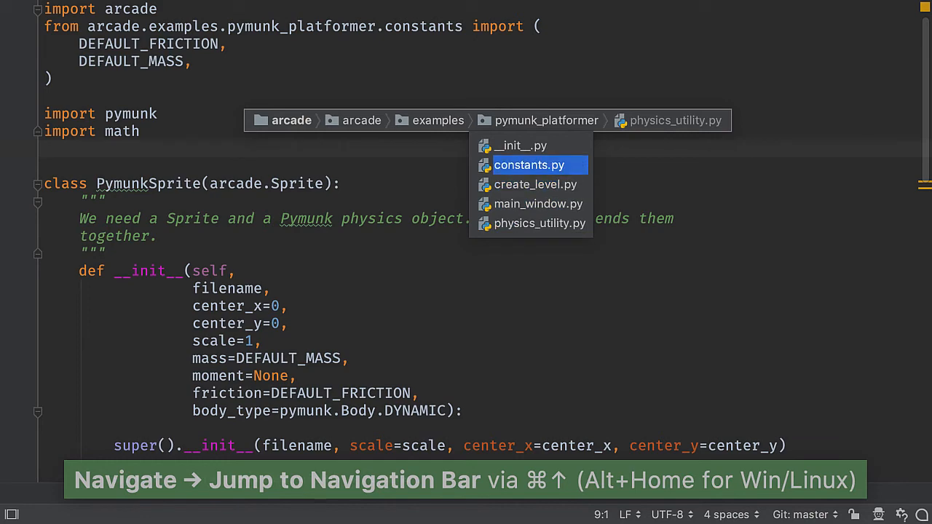